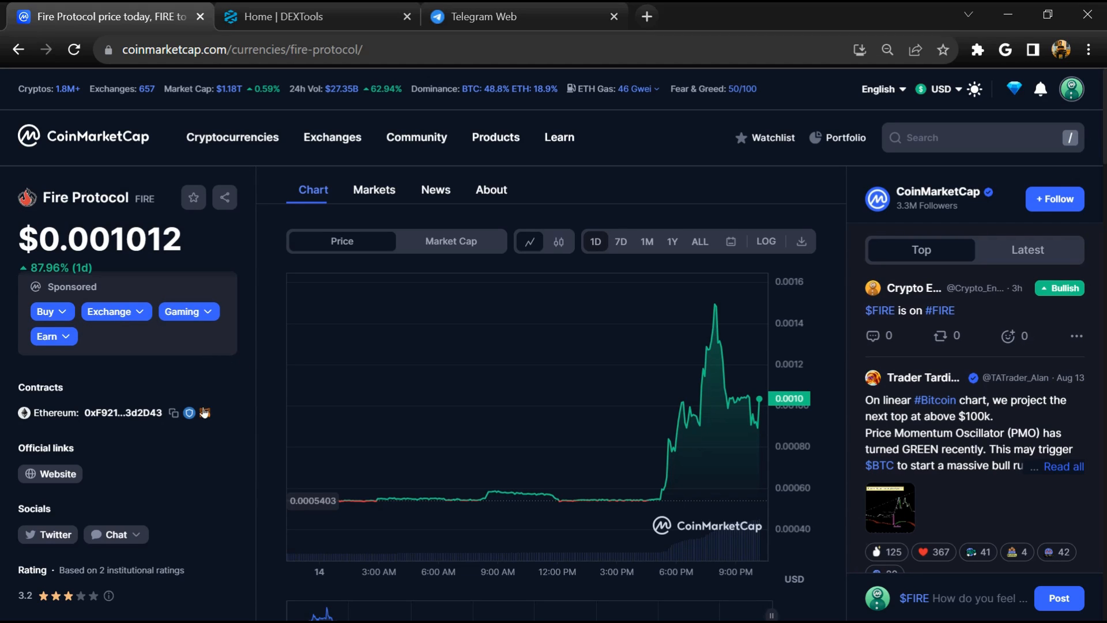
pyautogui.moveTo(233, 386)
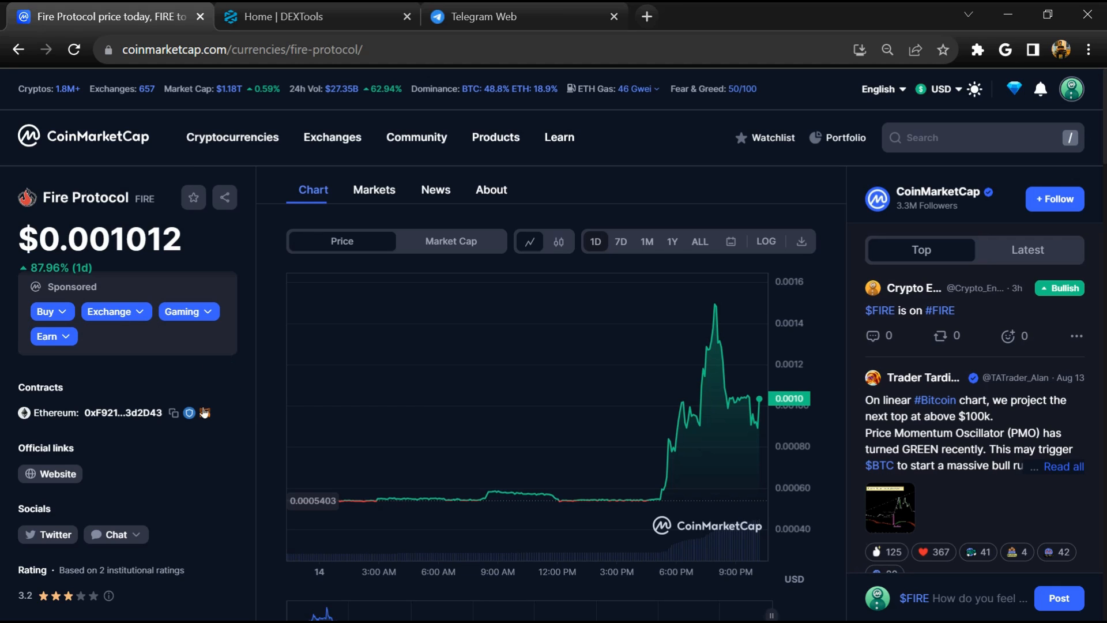
pyautogui.moveTo(233, 386)
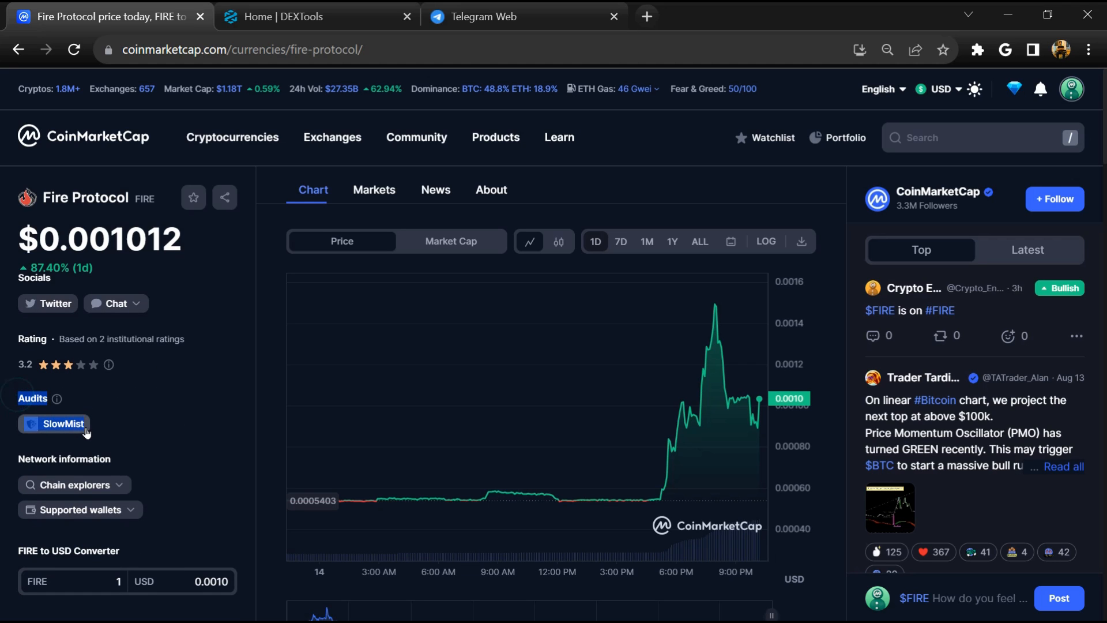
pyautogui.moveTo(117, 432)
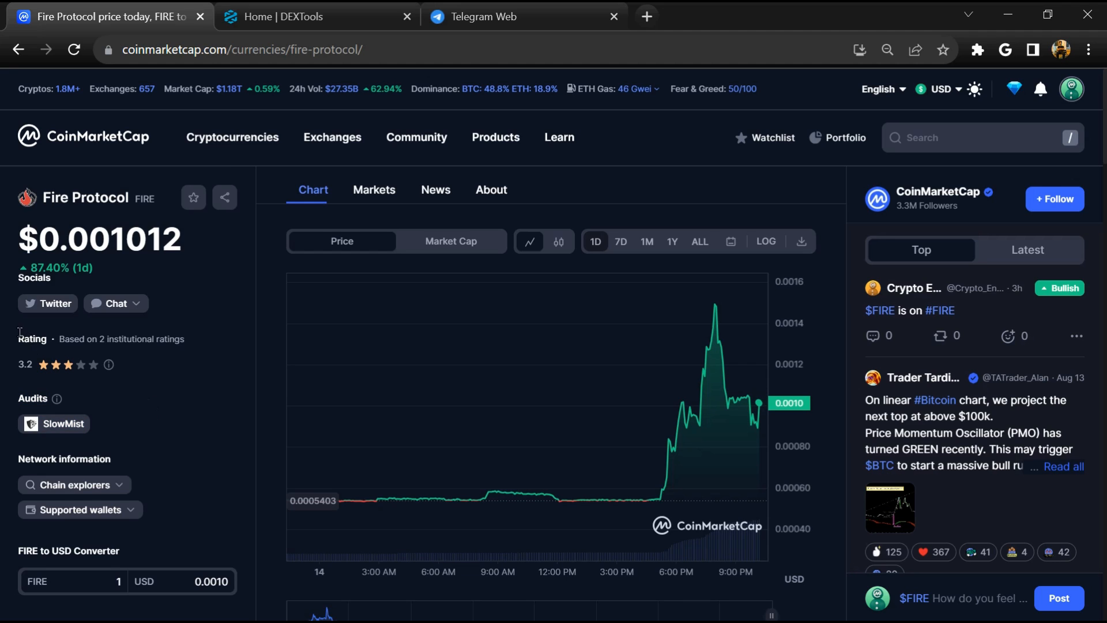
# Highlight Fire Protocol's 3.2-star rating based on two institutional ratings.
pyautogui.moveTo(19, 338); pyautogui.dragTo(109, 363)
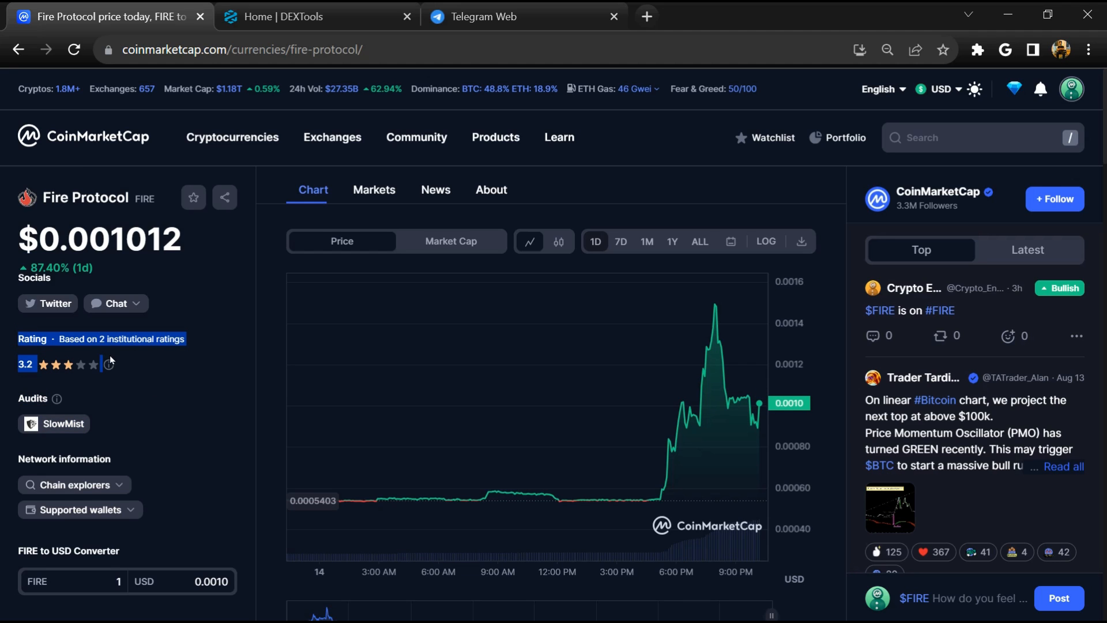
pyautogui.moveTo(109, 365)
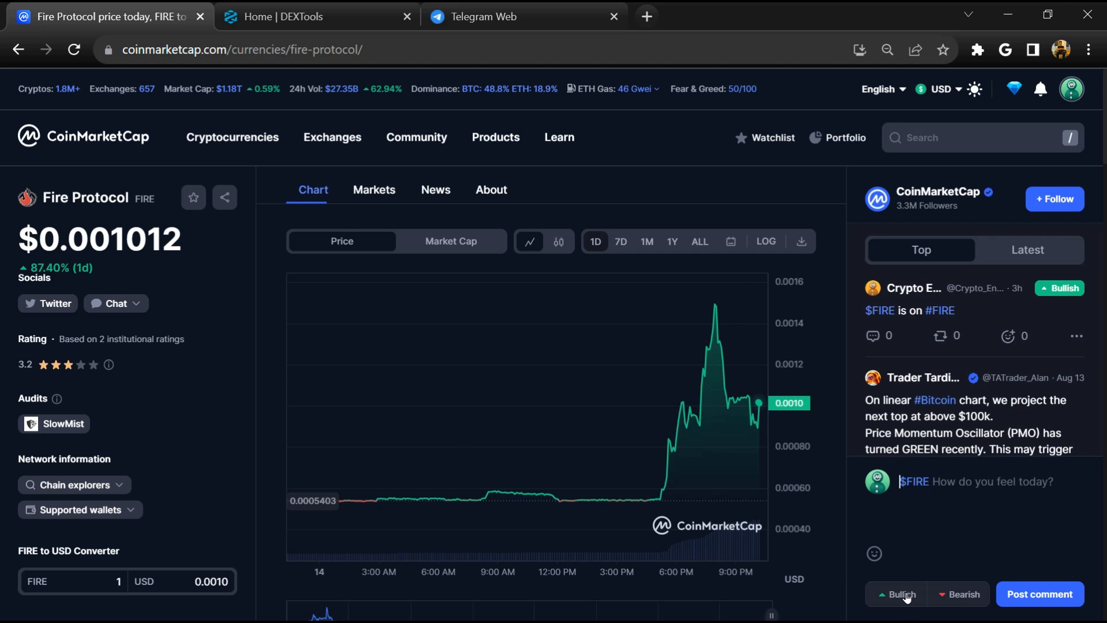
# Mark the $FIRE comment as Bearish and copy the Ethereum contract address.
pyautogui.click(959, 594)
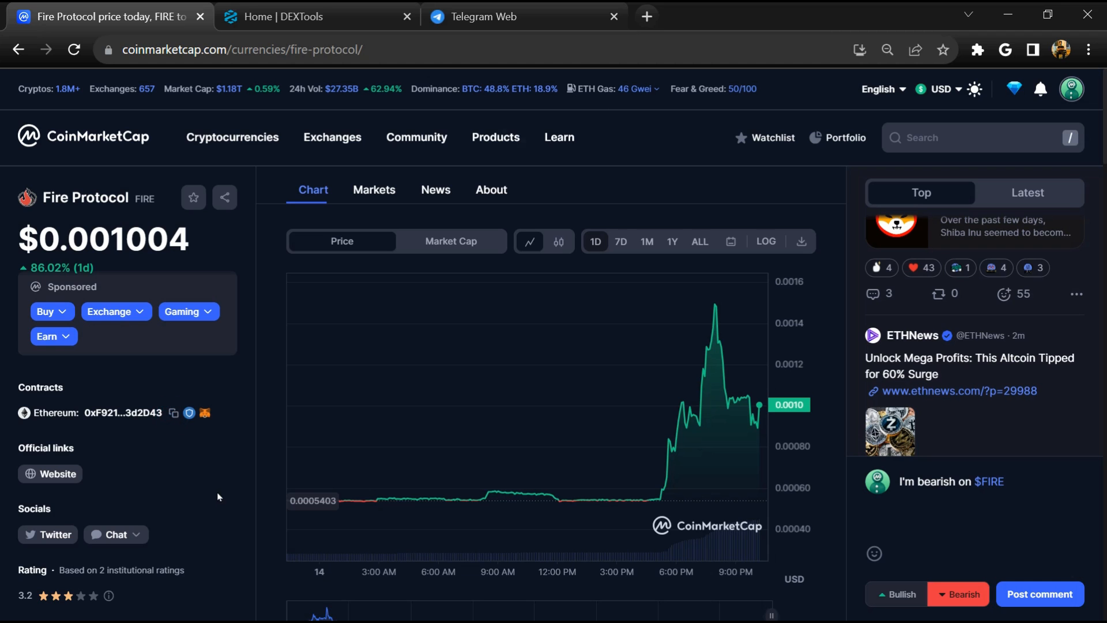
pyautogui.click(174, 413)
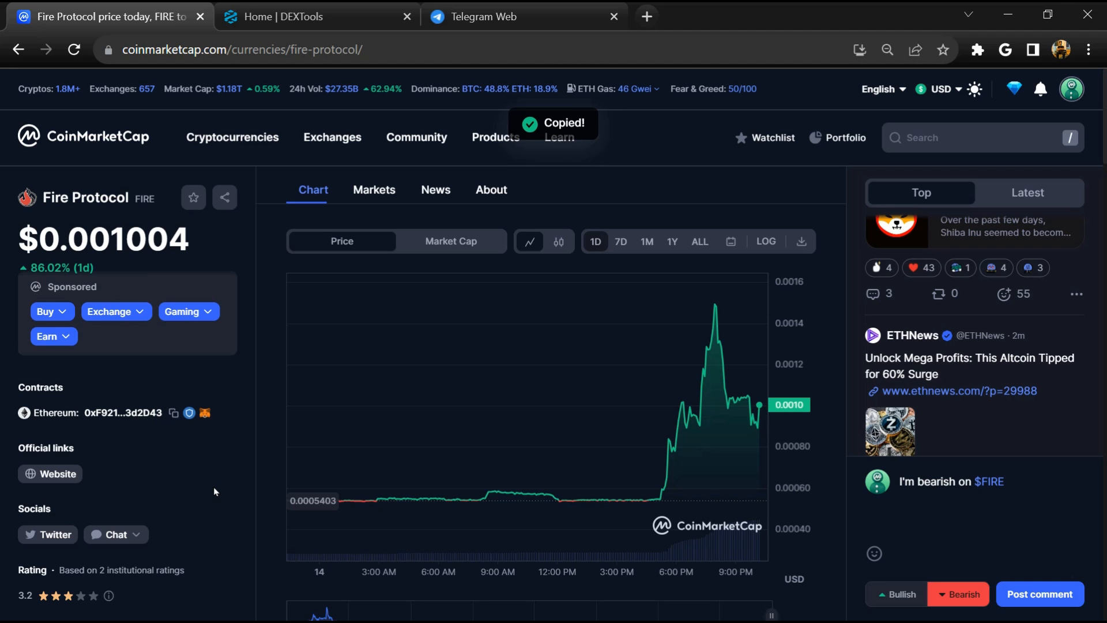
# Search the copied contract on DEXTools and open the FIRE/WETH pair (DEXTscore 66/99).
pyautogui.click(315, 16)
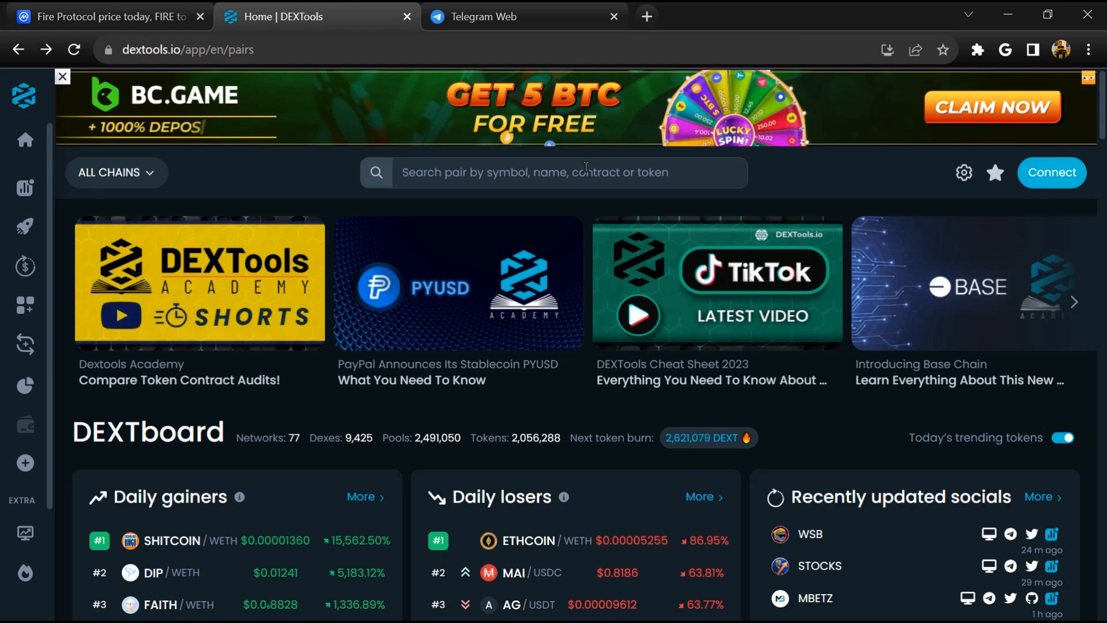
pyautogui.click(565, 171)
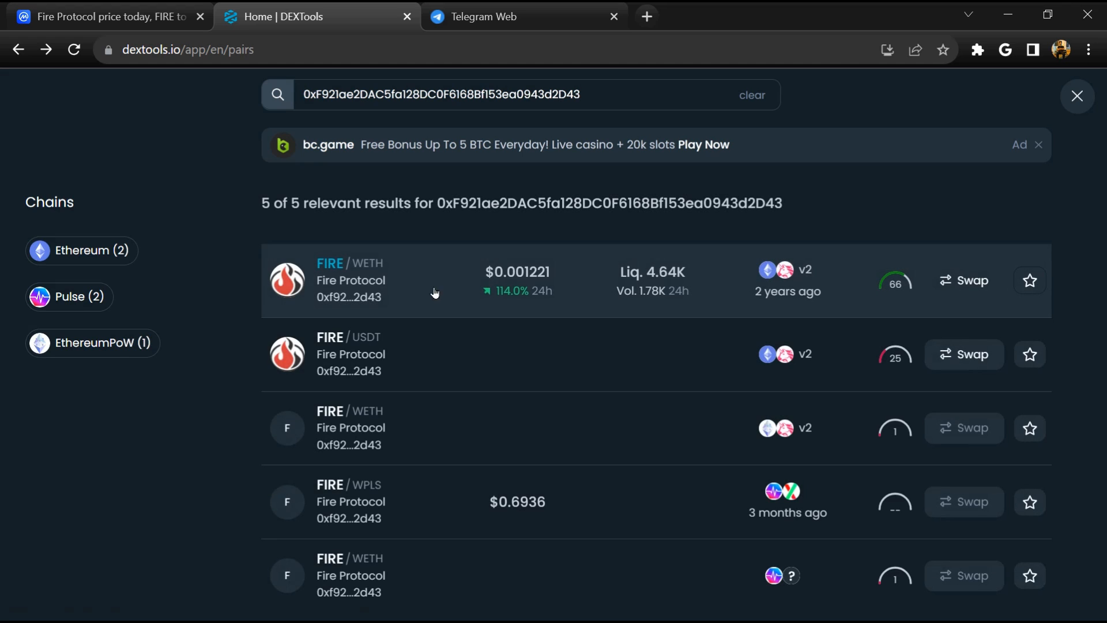
pyautogui.click(1076, 95)
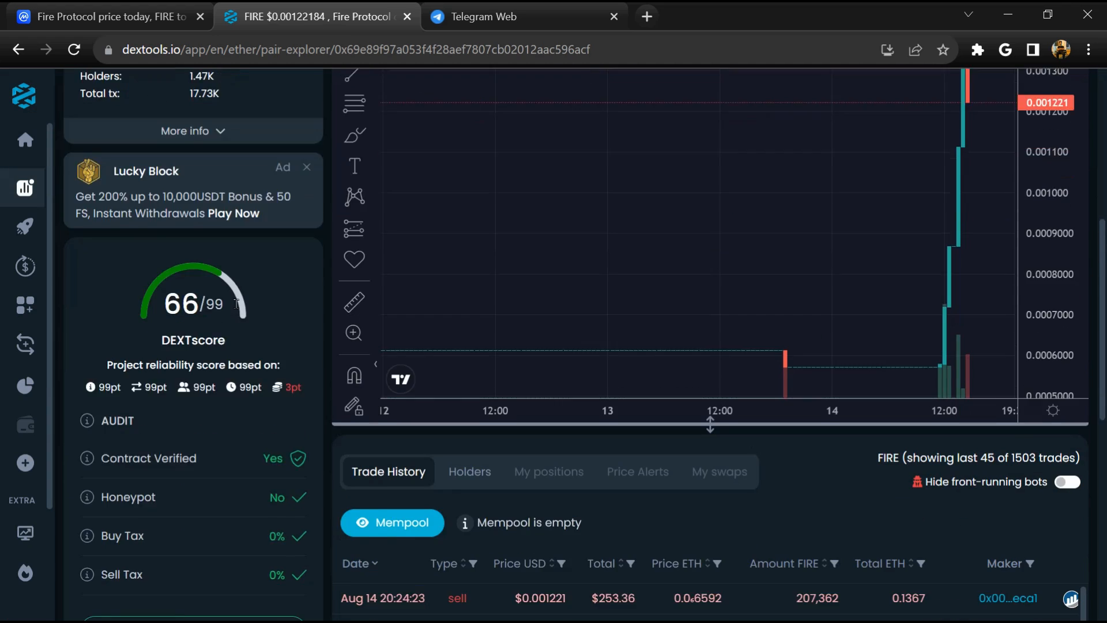
# Open the FIRE pair's audit scan, confirm no alerts, and close it.
pyautogui.scroll(-3)
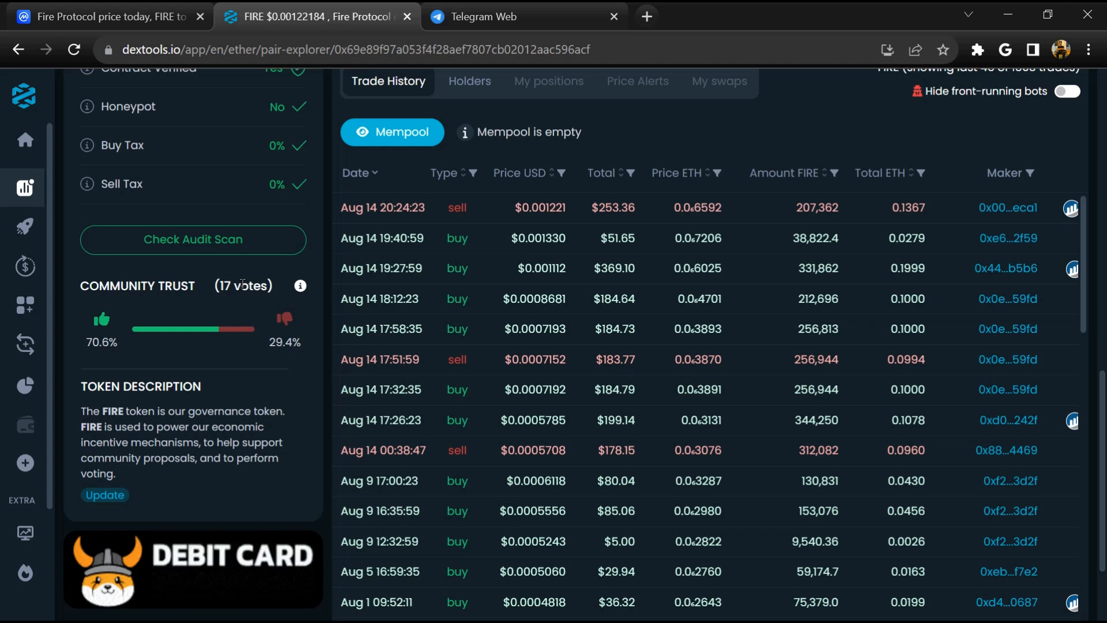
pyautogui.click(192, 240)
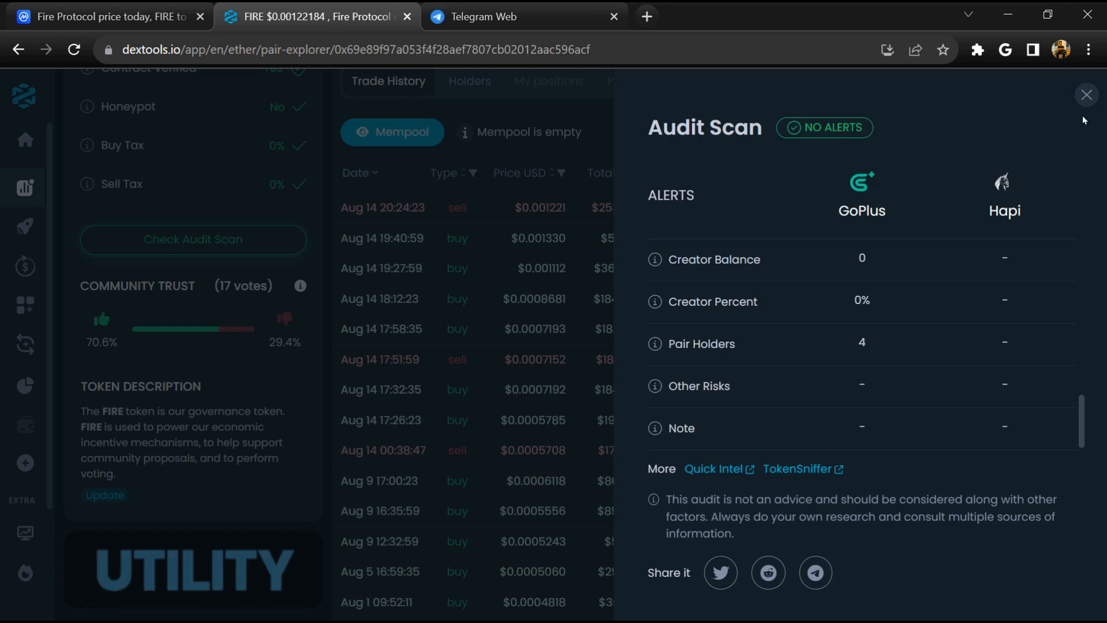
pyautogui.click(1087, 94)
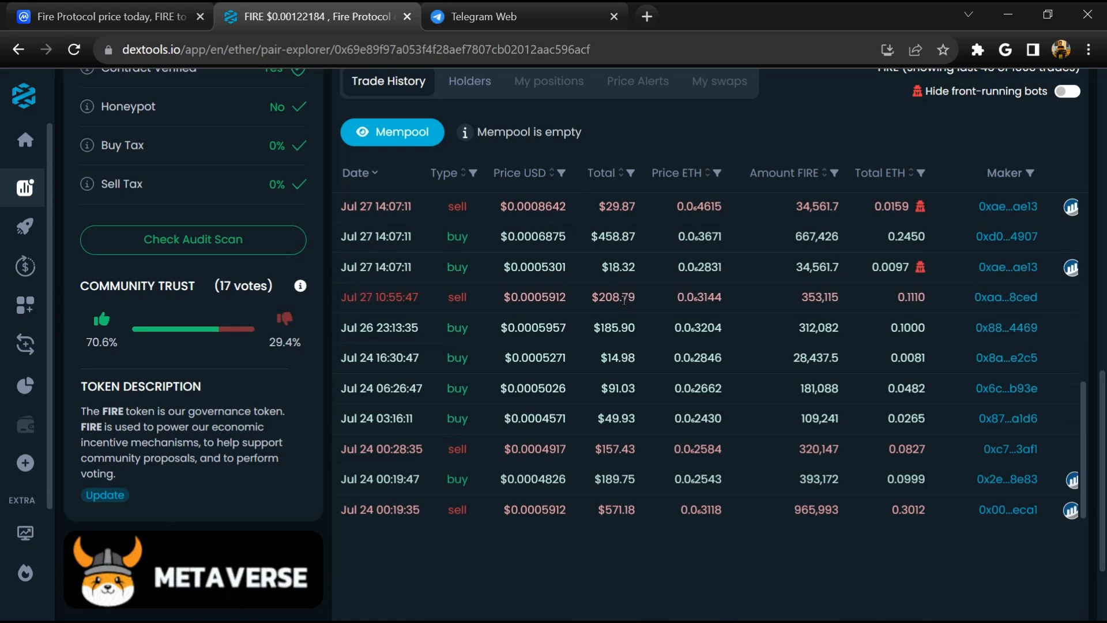
# Scroll FIRE trade history back to late June and return to CoinMarketCap.
pyautogui.scroll(-3)
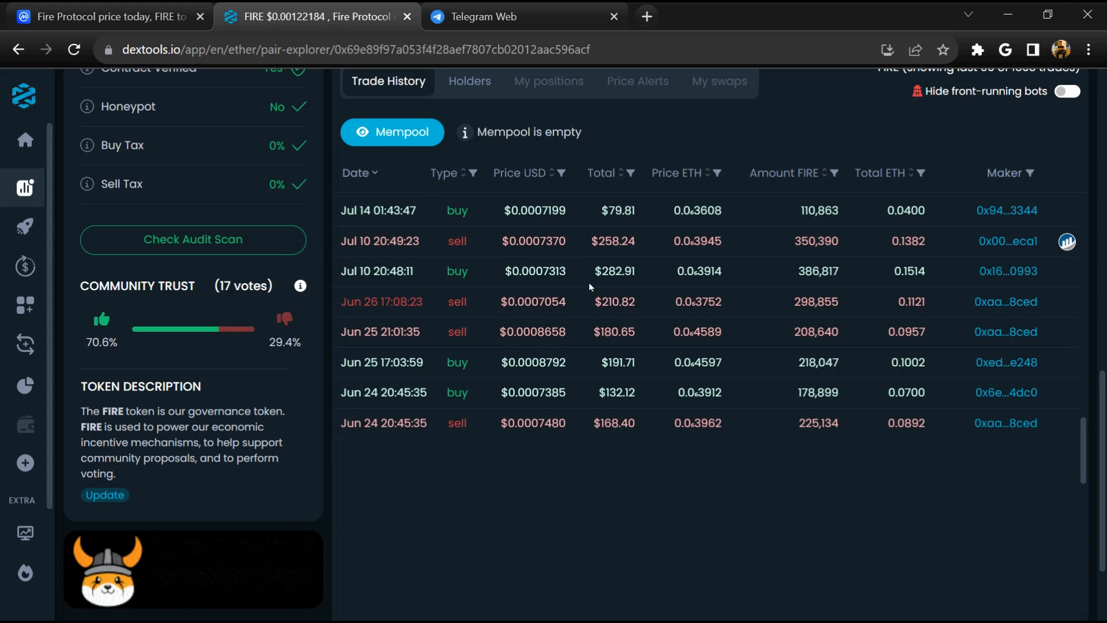
pyautogui.click(106, 16)
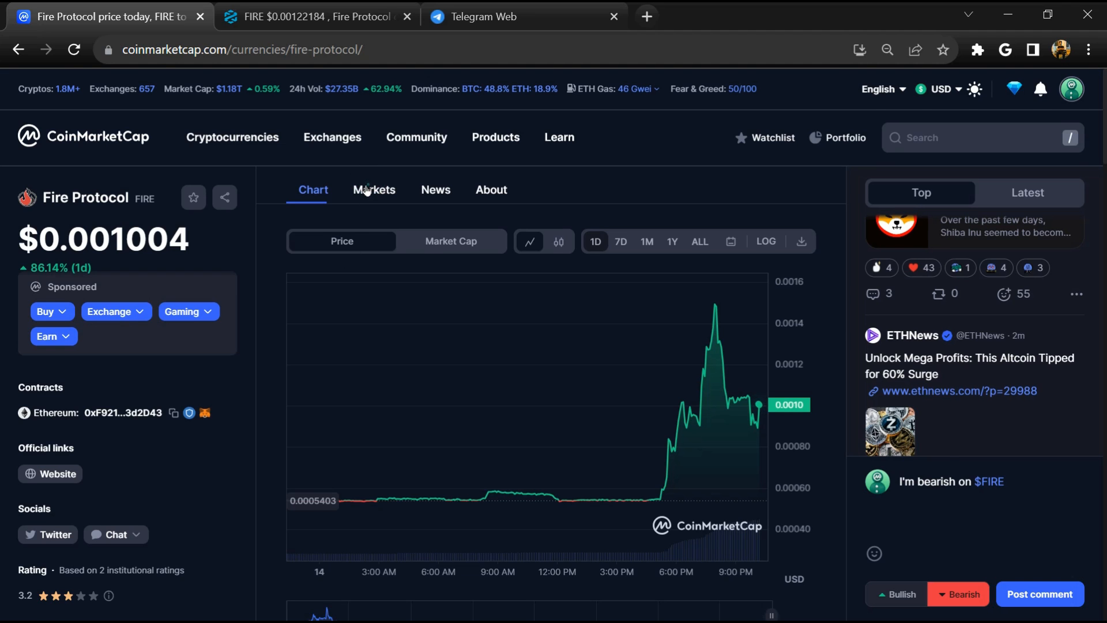
# Show Fire Protocol's markets full width with ALL exchanges, revealing two Gate.io pairs.
pyautogui.click(374, 190)
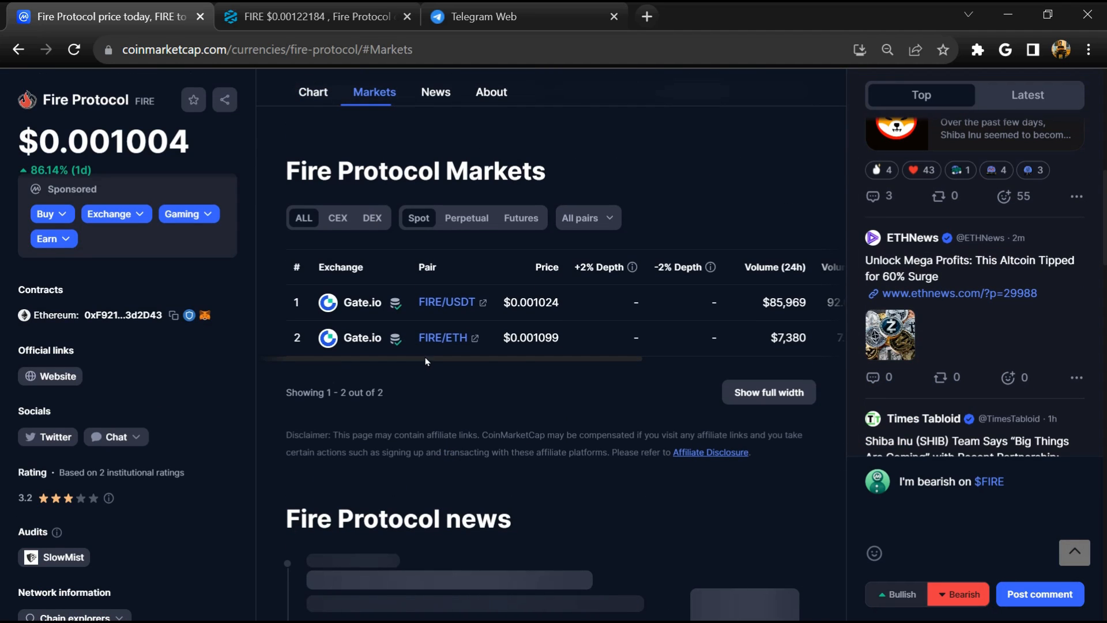
pyautogui.moveTo(421, 389)
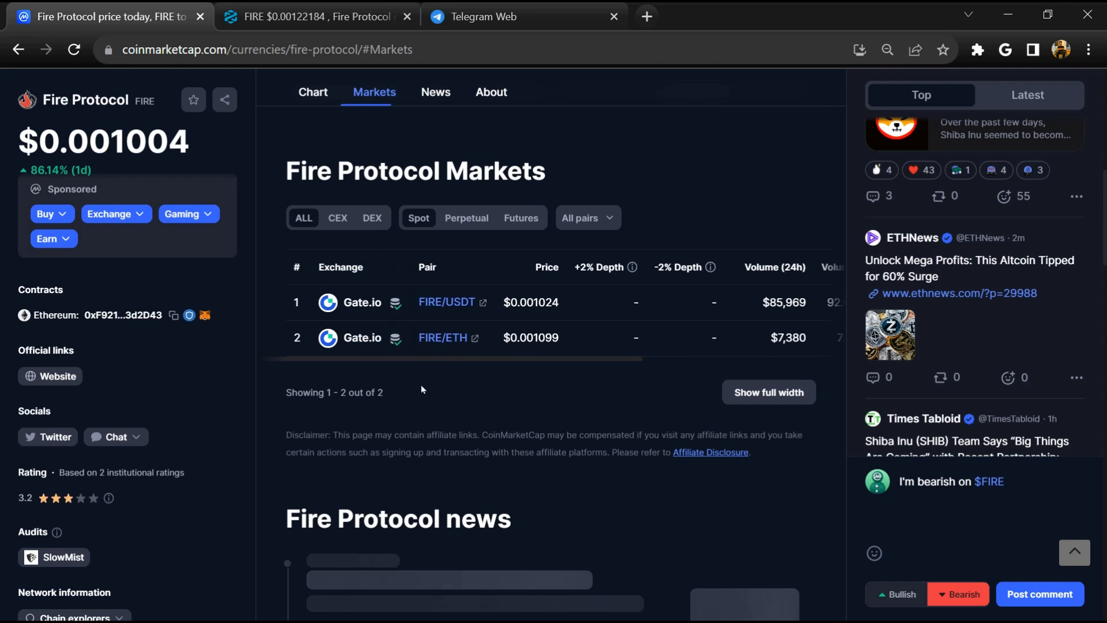
pyautogui.click(769, 392)
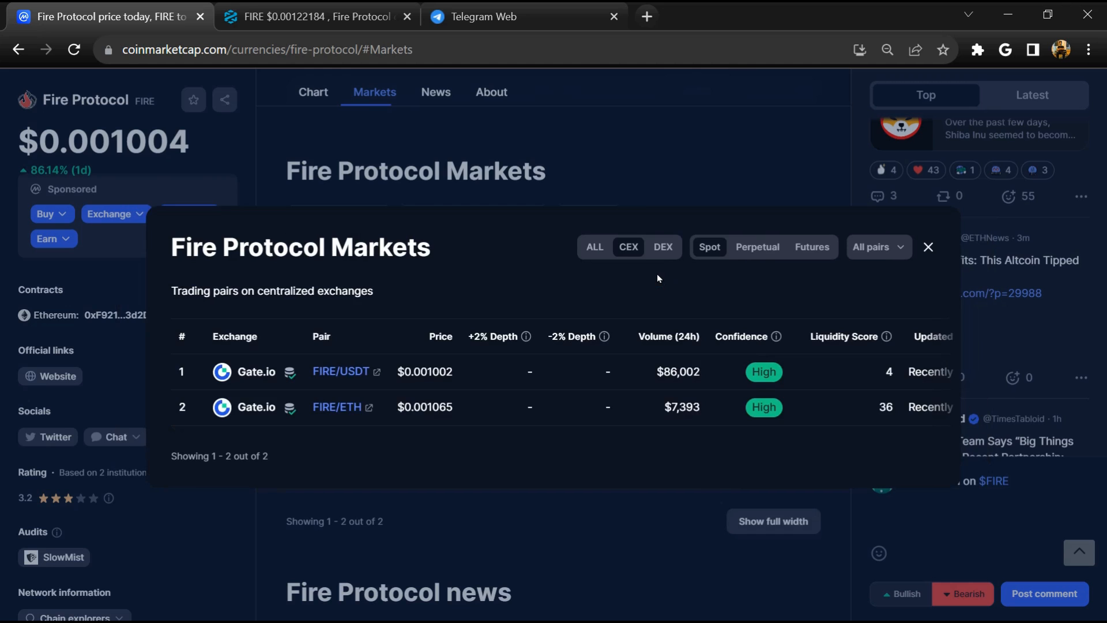
pyautogui.click(662, 246)
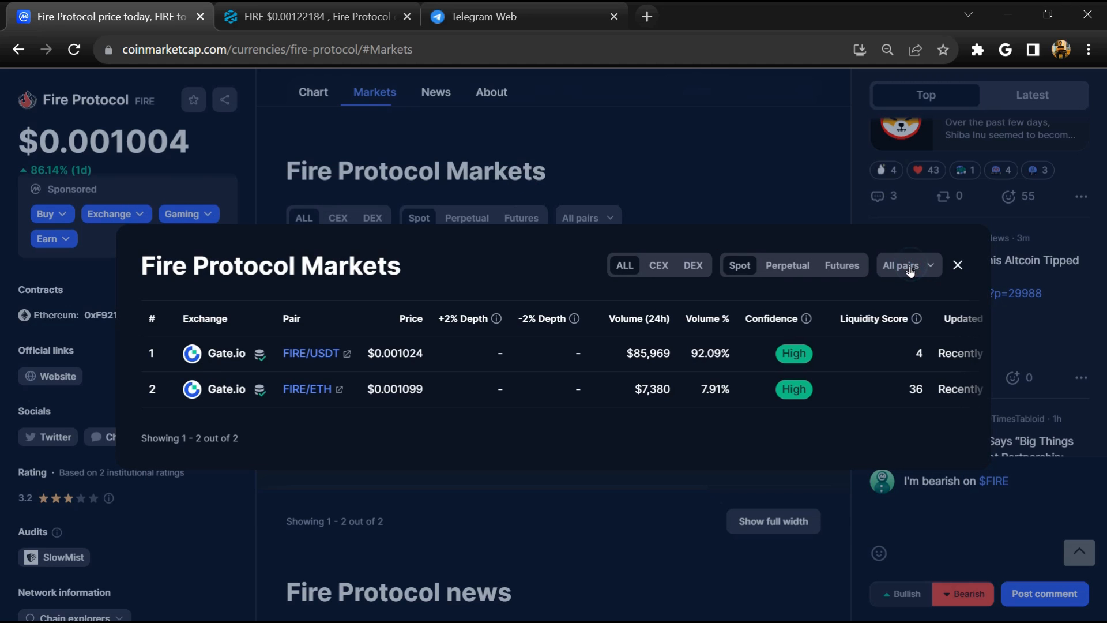
pyautogui.click(909, 265)
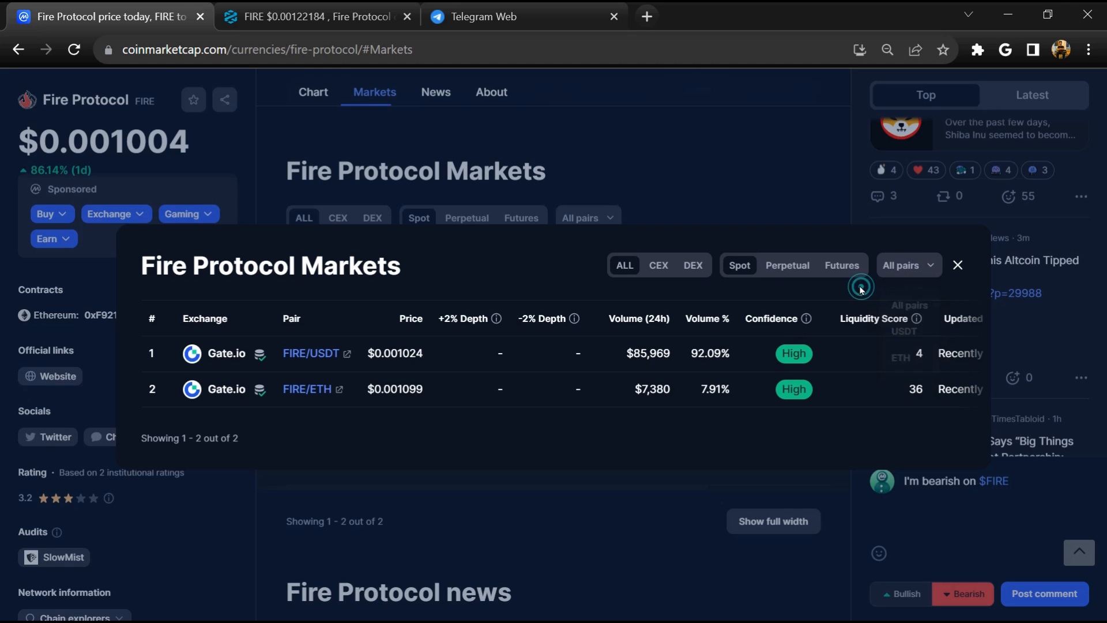
pyautogui.click(101, 315)
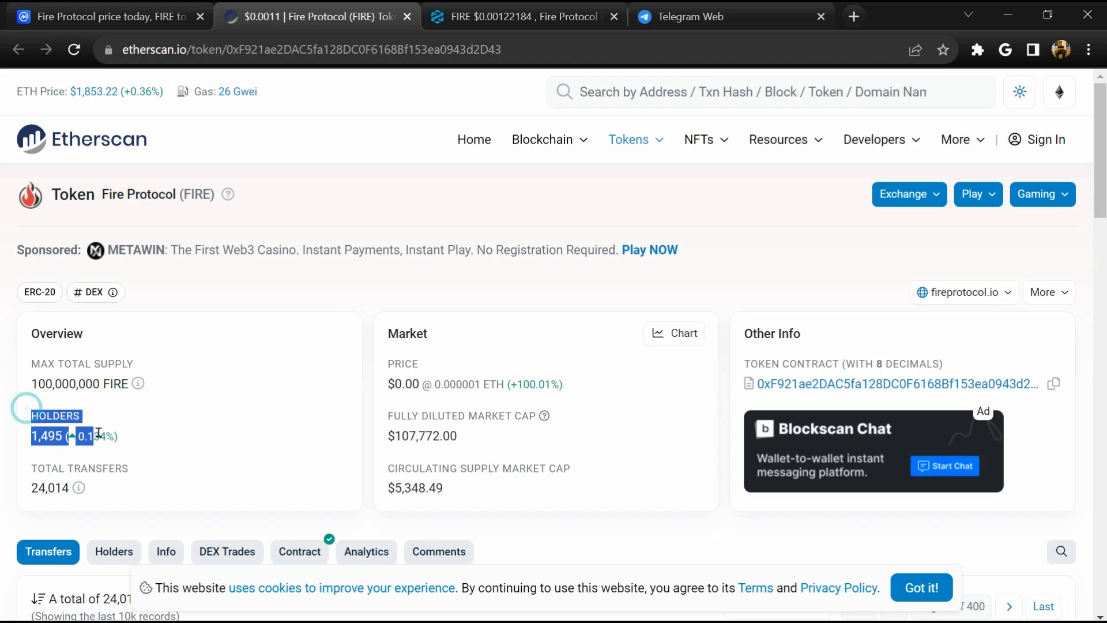
pyautogui.moveTo(161, 427)
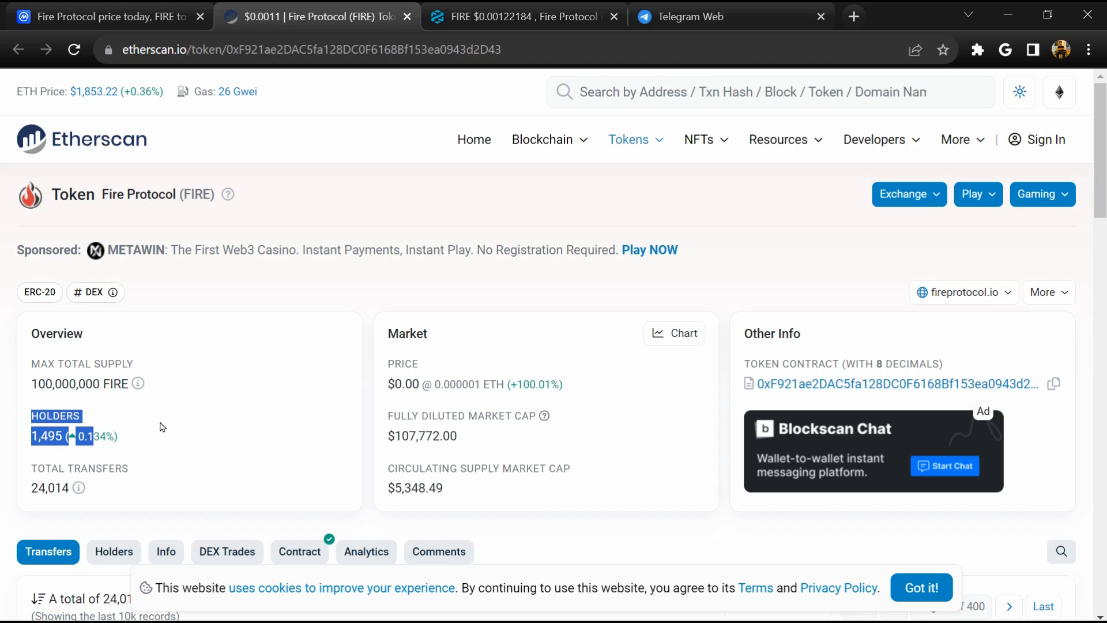
# Open Etherscan's FIRE holders list, showing Gate.io holding 40.83% of supply.
pyautogui.scroll(-3)
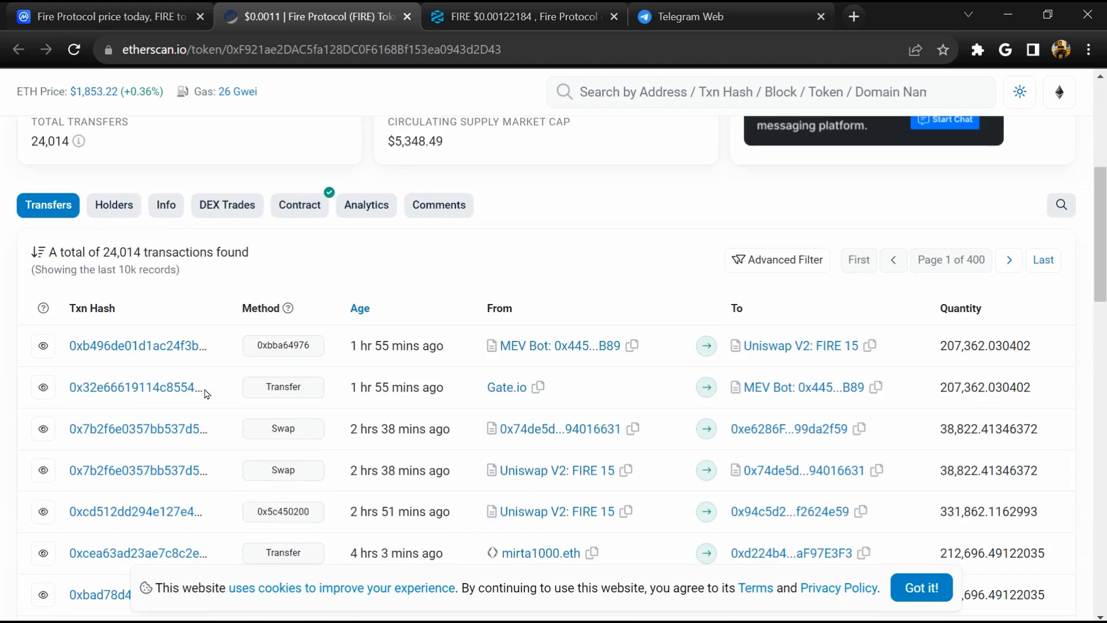
pyautogui.click(113, 205)
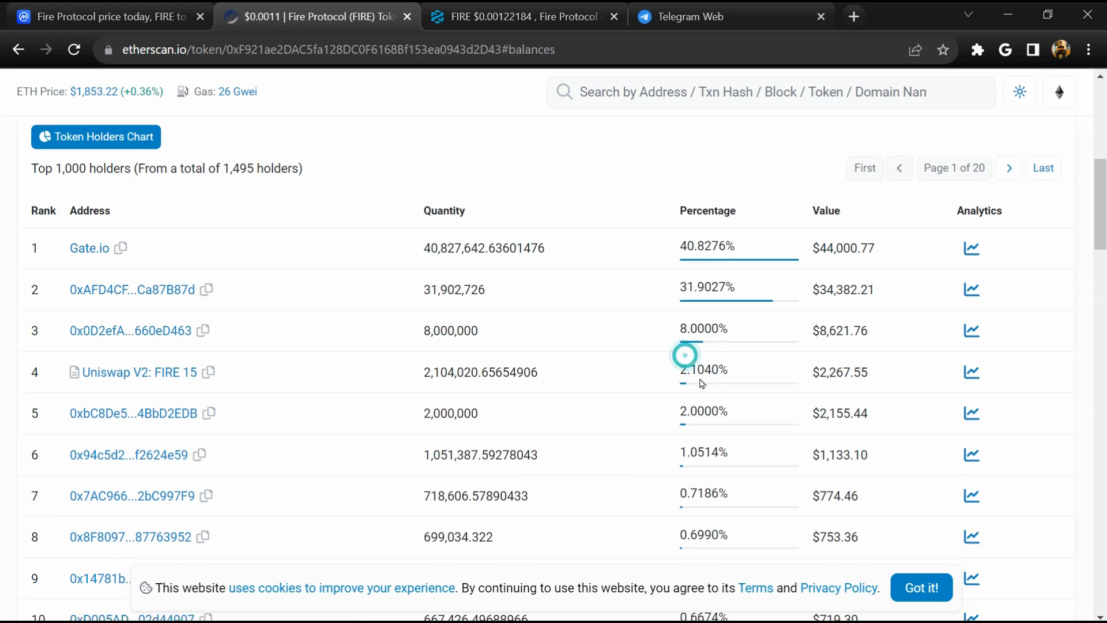
pyautogui.scroll(-3)
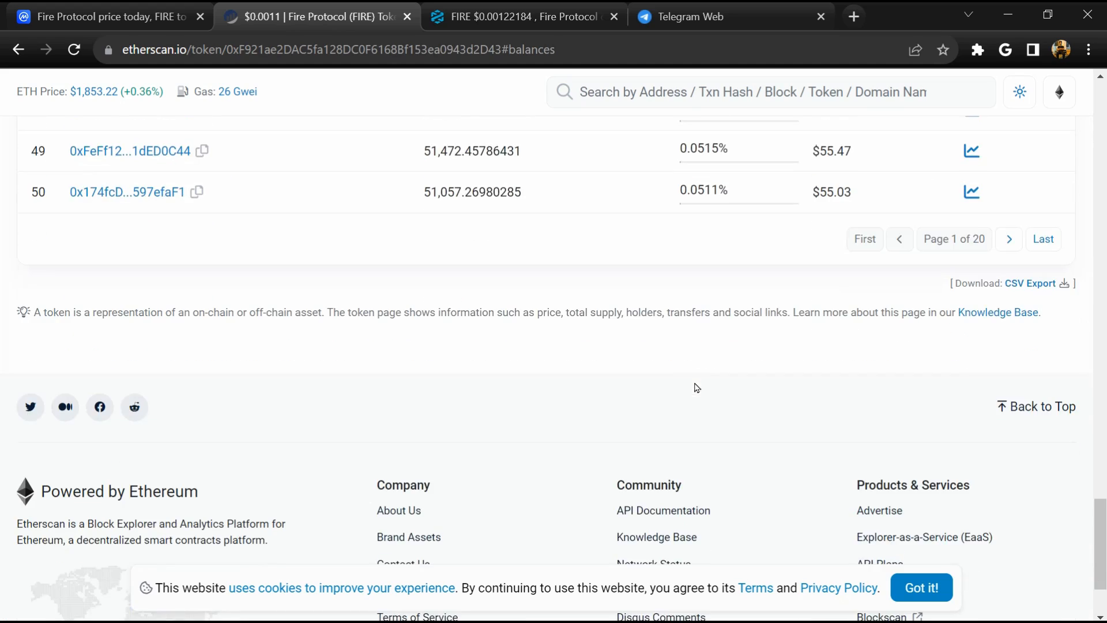
pyautogui.scroll(3)
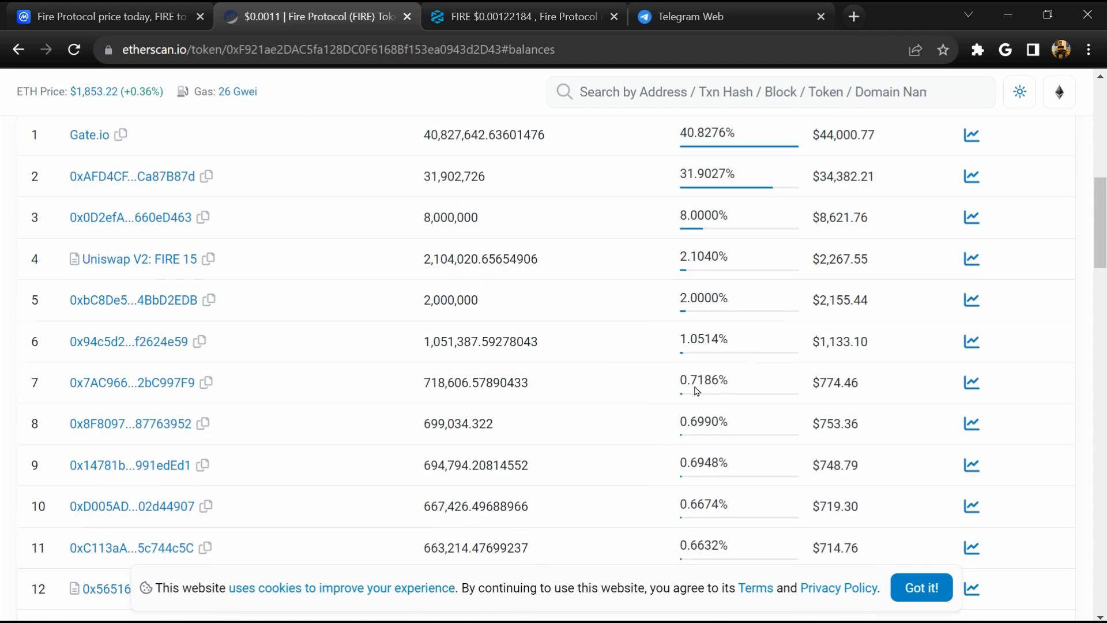
pyautogui.moveTo(694, 382)
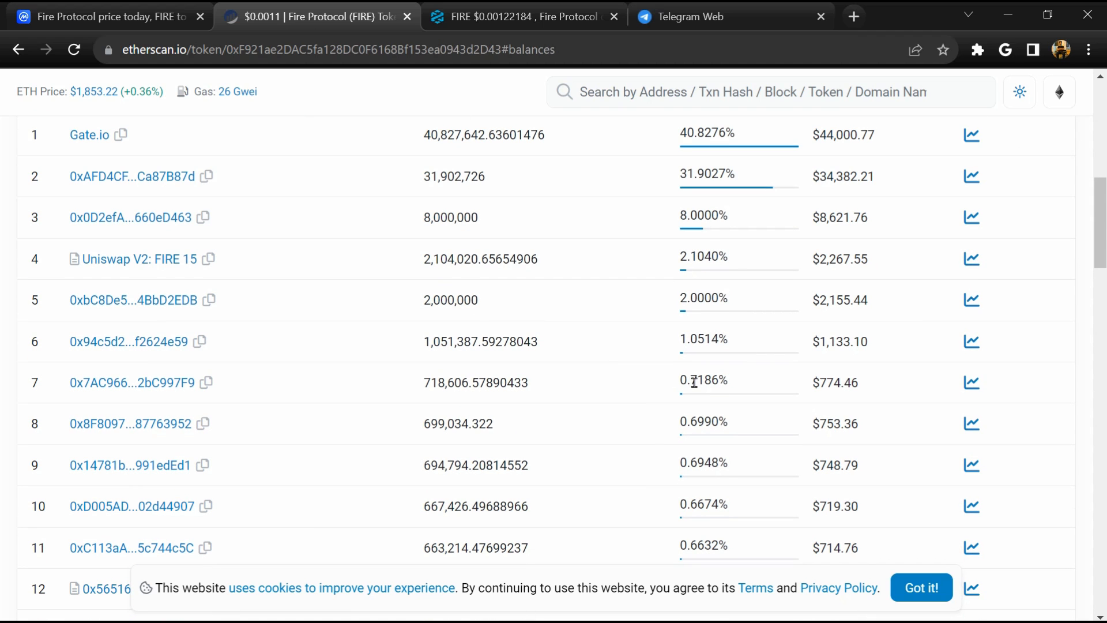
pyautogui.moveTo(712, 363)
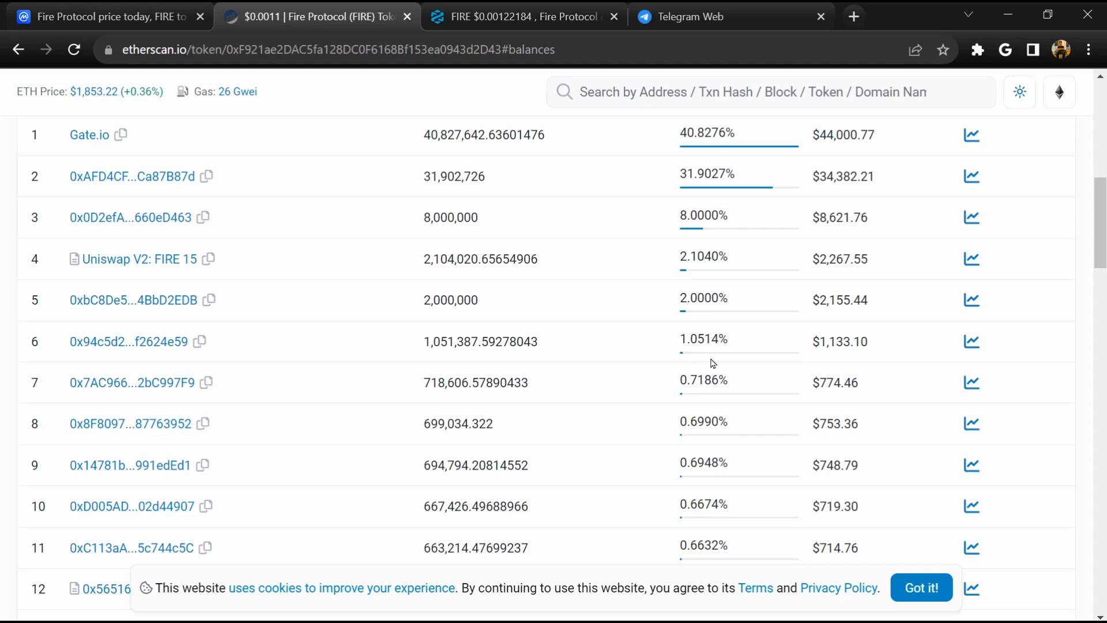